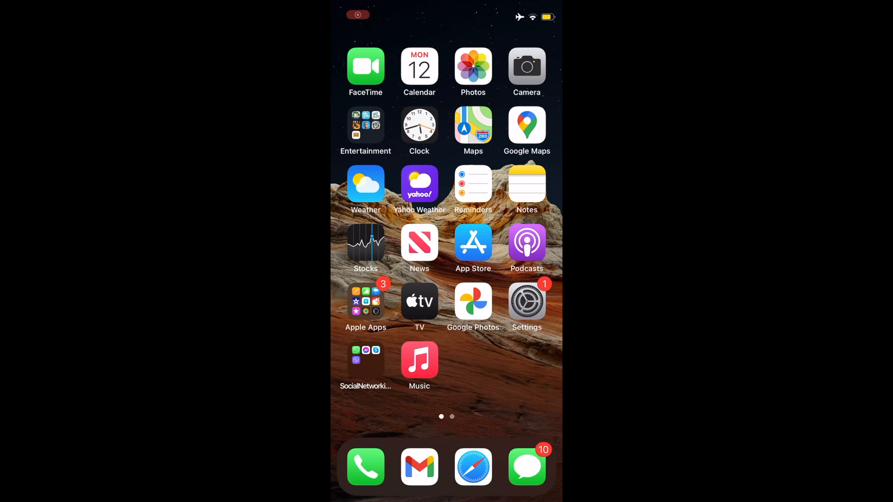
# Step: Bring up the keyboard options from the globe key and choose a one-handed keyboard layout
pyautogui.click(357, 14)
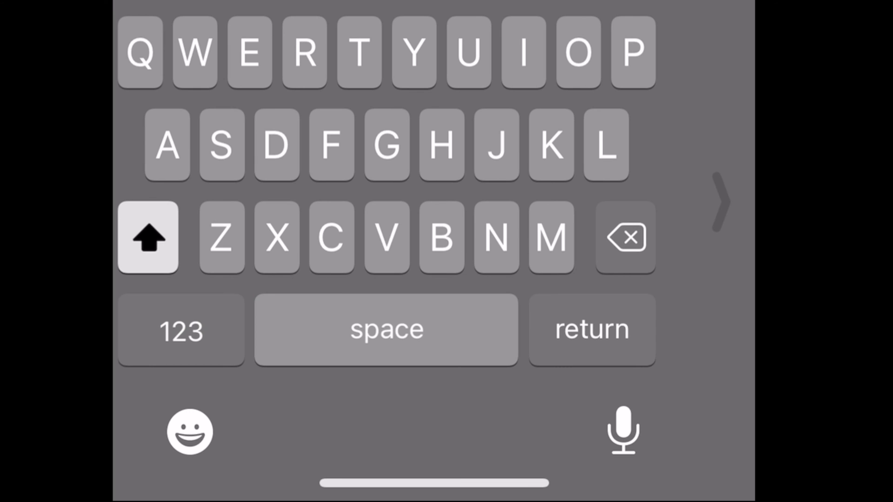
pyautogui.click(189, 431)
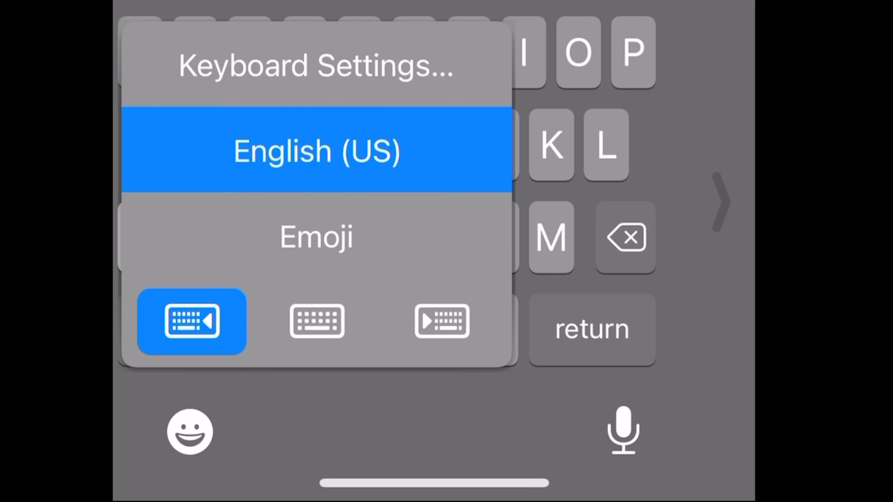
pyautogui.click(316, 151)
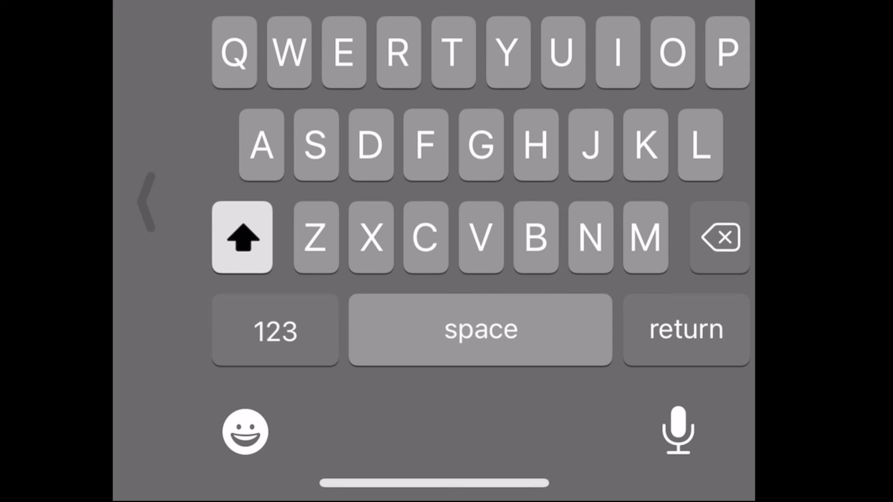
# Step: Reopen the keyboard options menu to pick the right-side one-handed layout
pyautogui.click(244, 430)
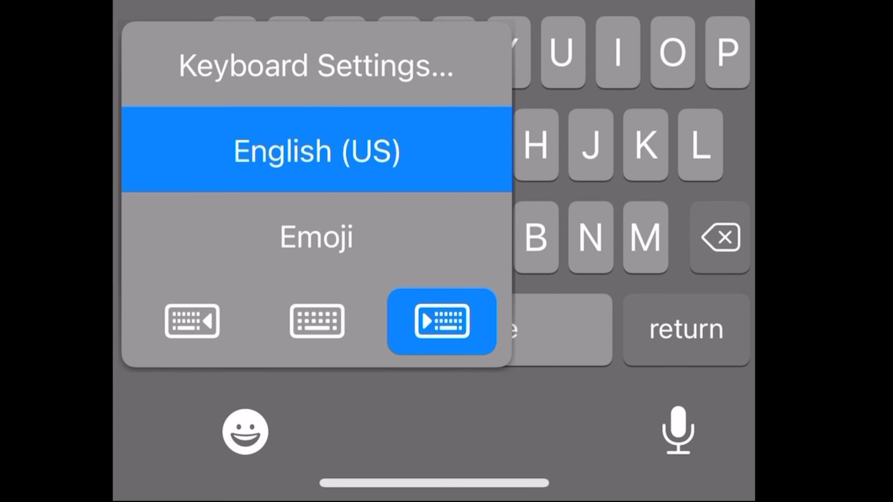